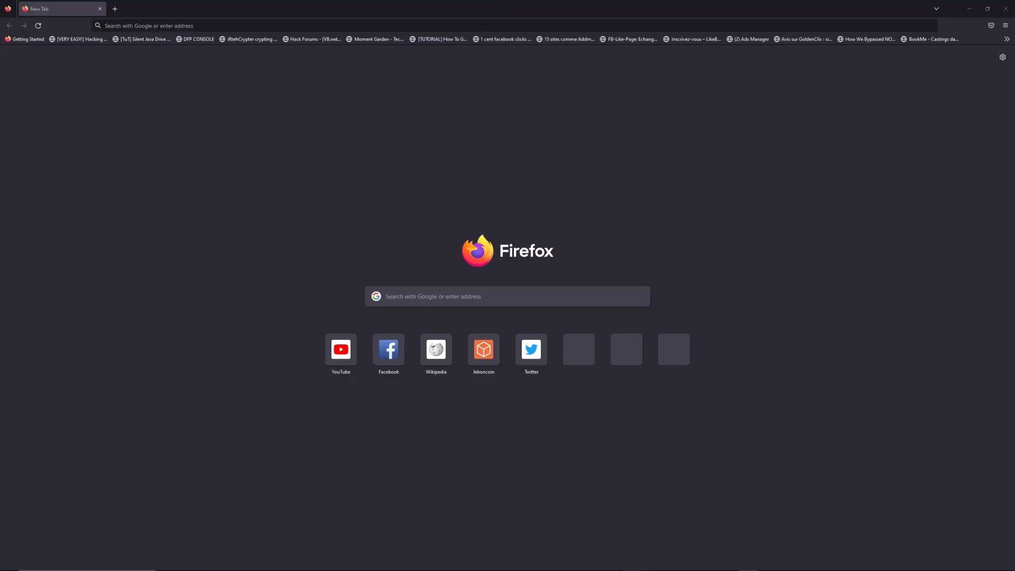
Enter freewebtools.com/192.168 in the Firefox address bar to reach the admin login guide.
type("freewebtools.")
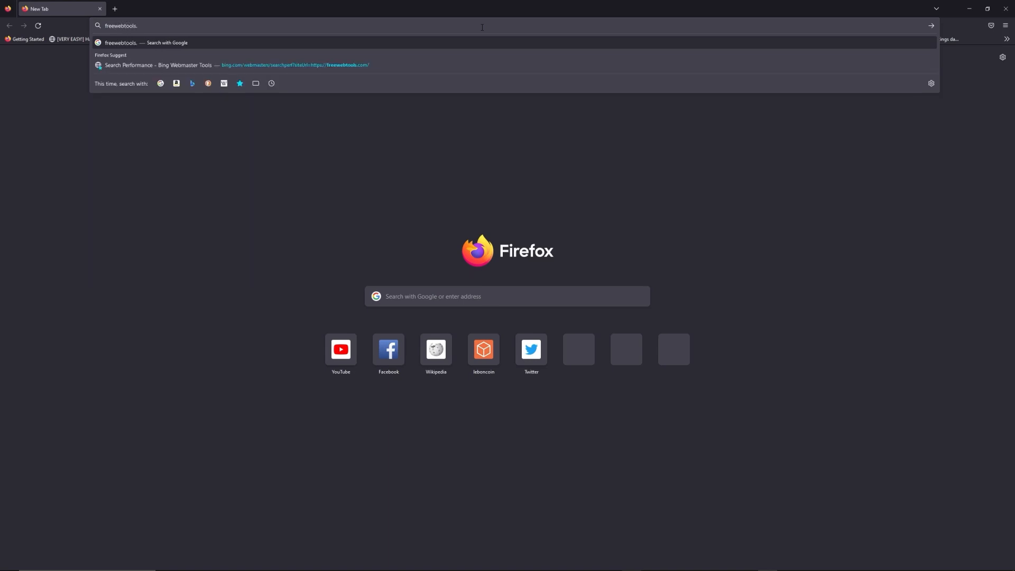
type("com")
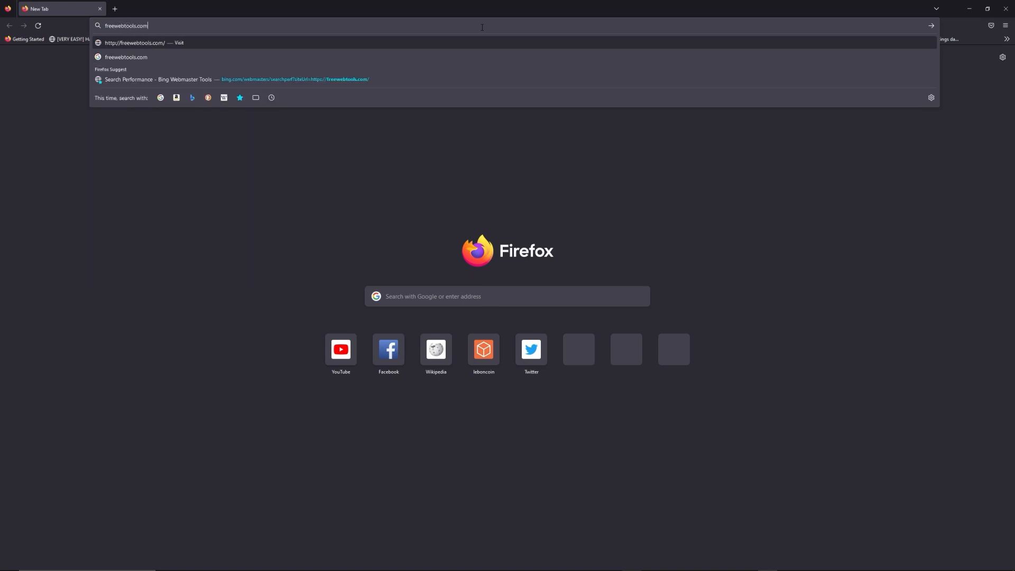
type("/192.")
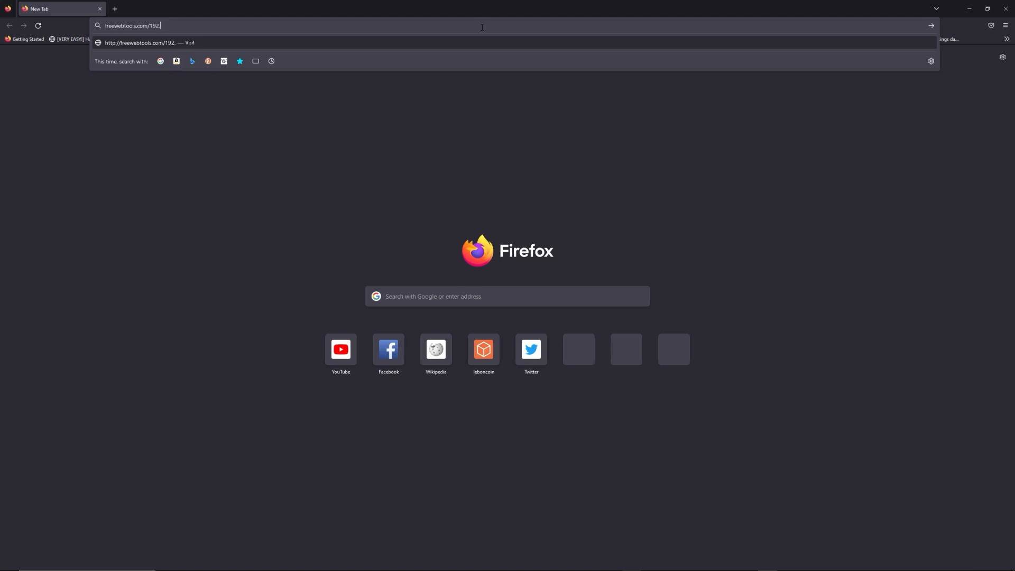
type("168")
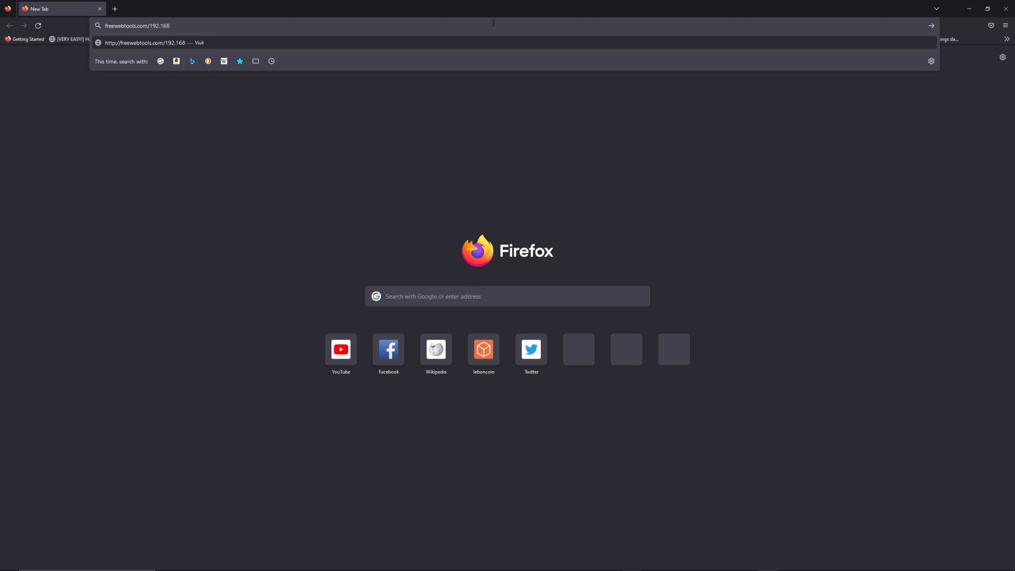
mouse_move(640, 4)
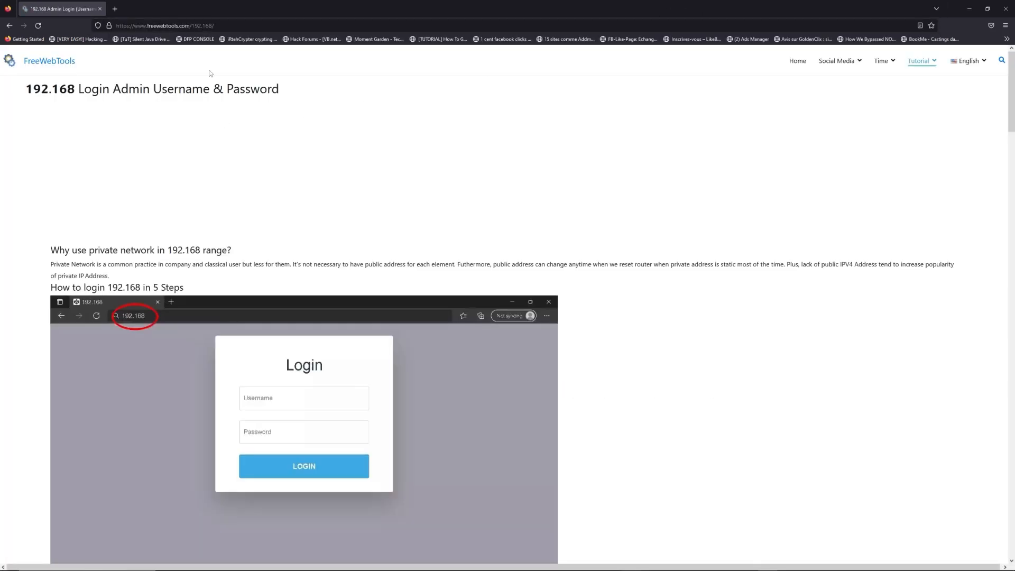
scroll("down", 3)
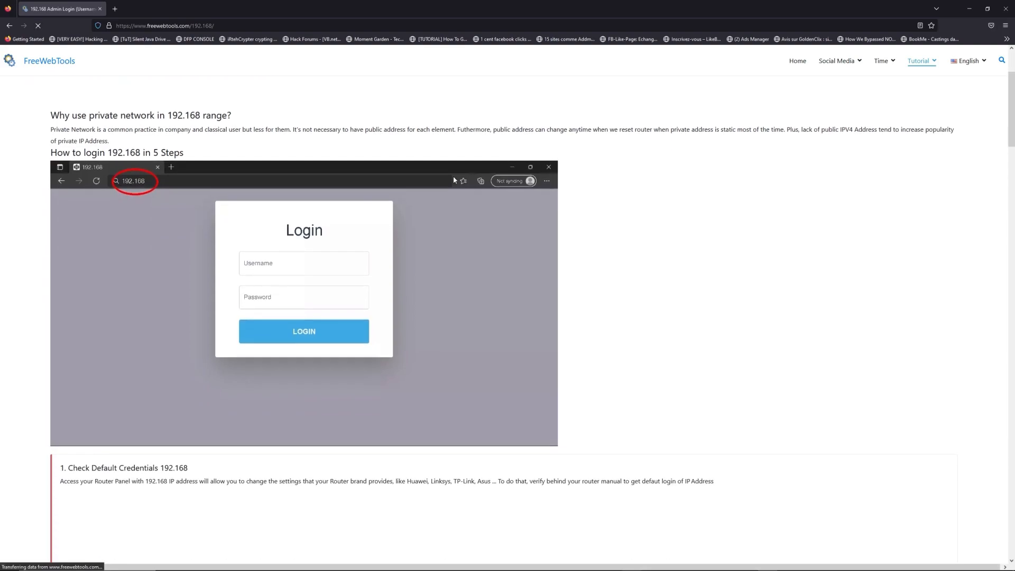
scroll("down", 3)
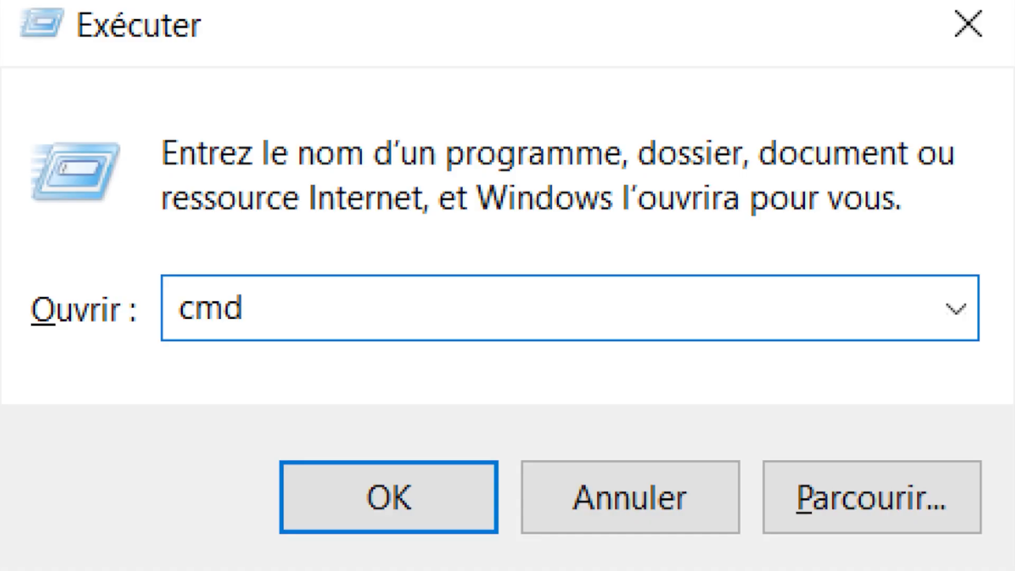
Confirm cmd in the Run dialog to launch the command prompt.
left_click(389, 497)
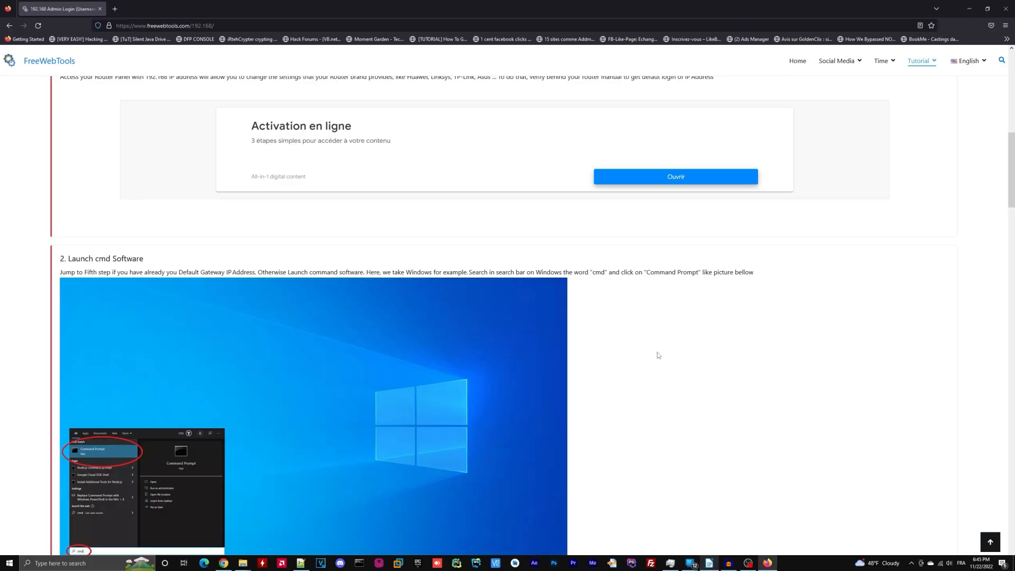
Filter the router list to 192.168.1.1 and open its default credentials page.
scroll("down", 3)
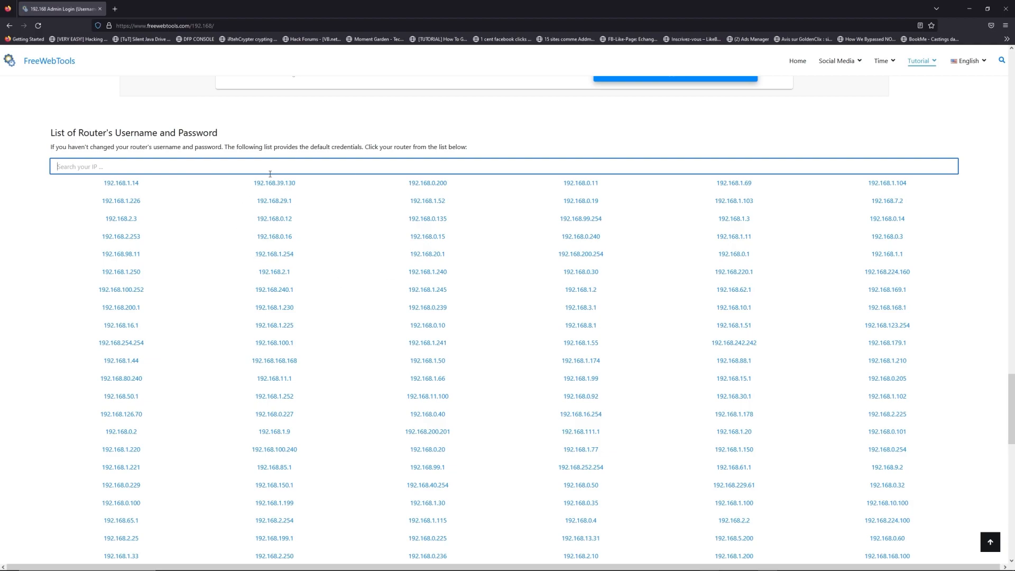
type("192.168.1.1")
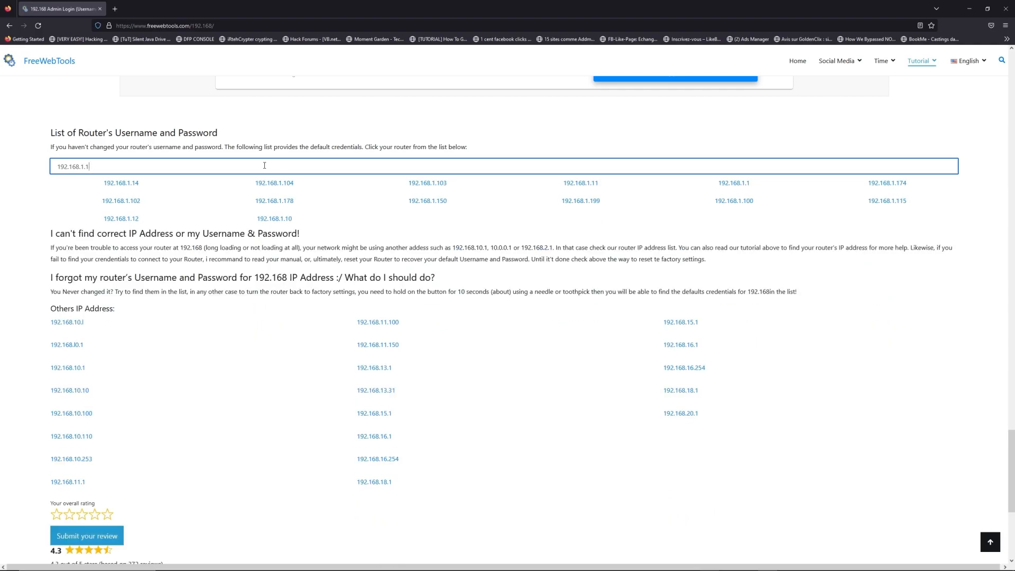
mouse_move(802, 187)
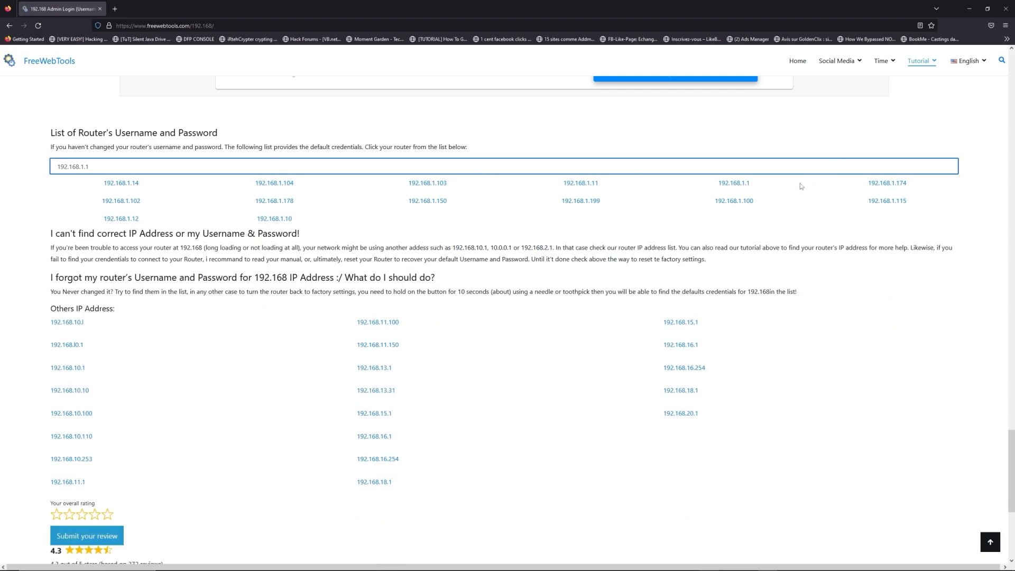
left_click(733, 182)
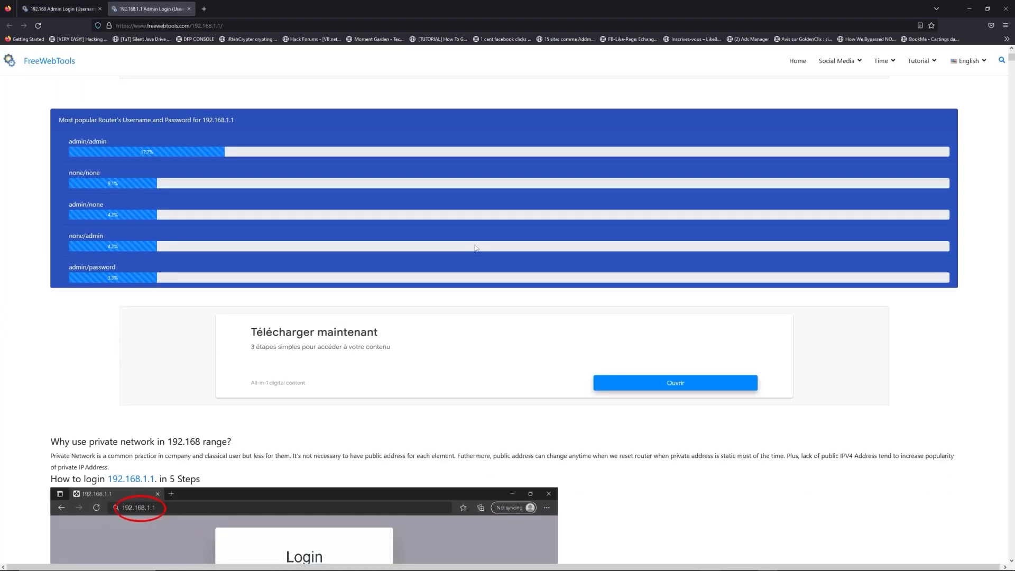
Open the router's login page at 192.168.1.1 from the LOGIN link below the credentials table.
scroll("down", 3)
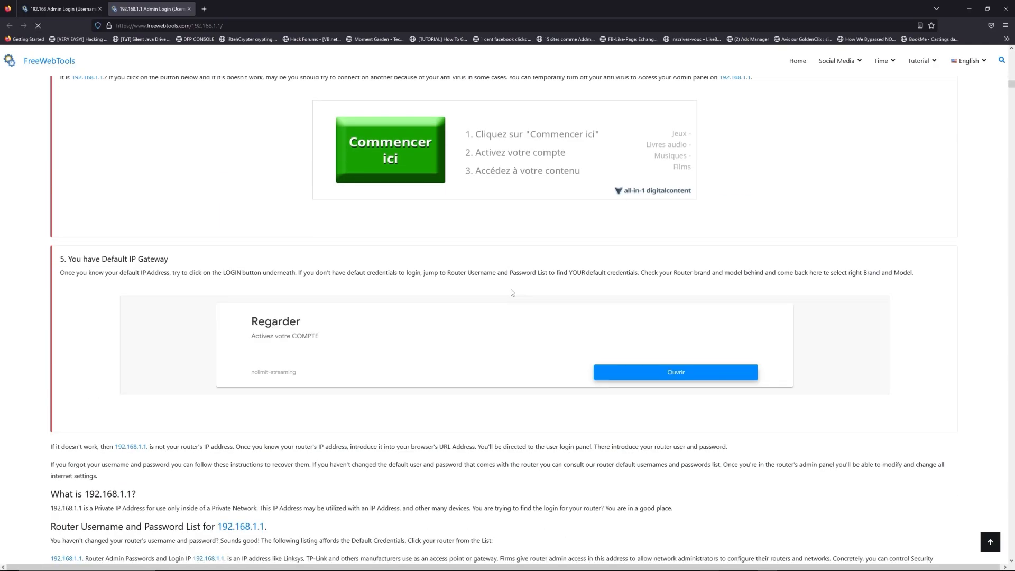
scroll("down", 3)
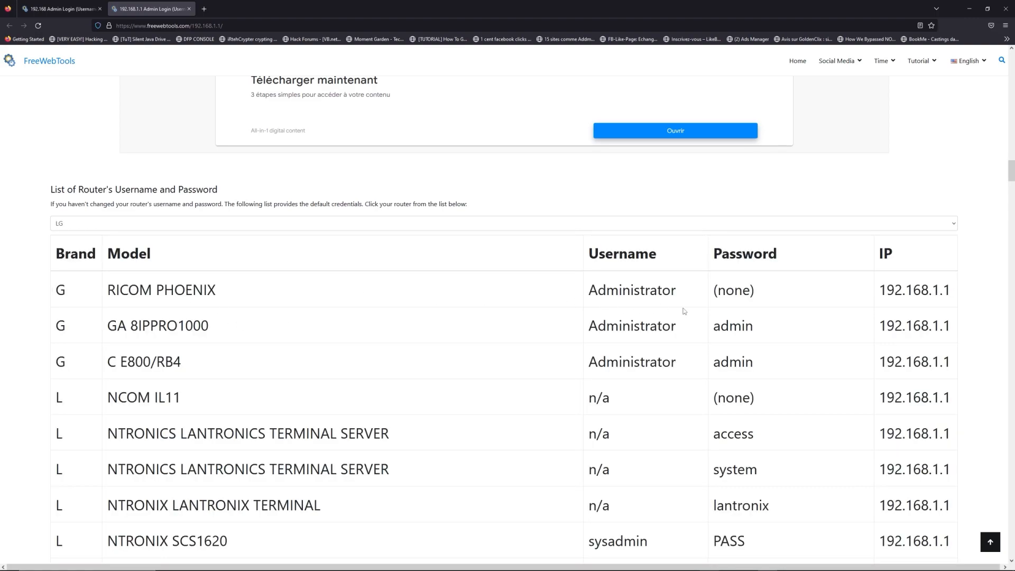
scroll("down", 3)
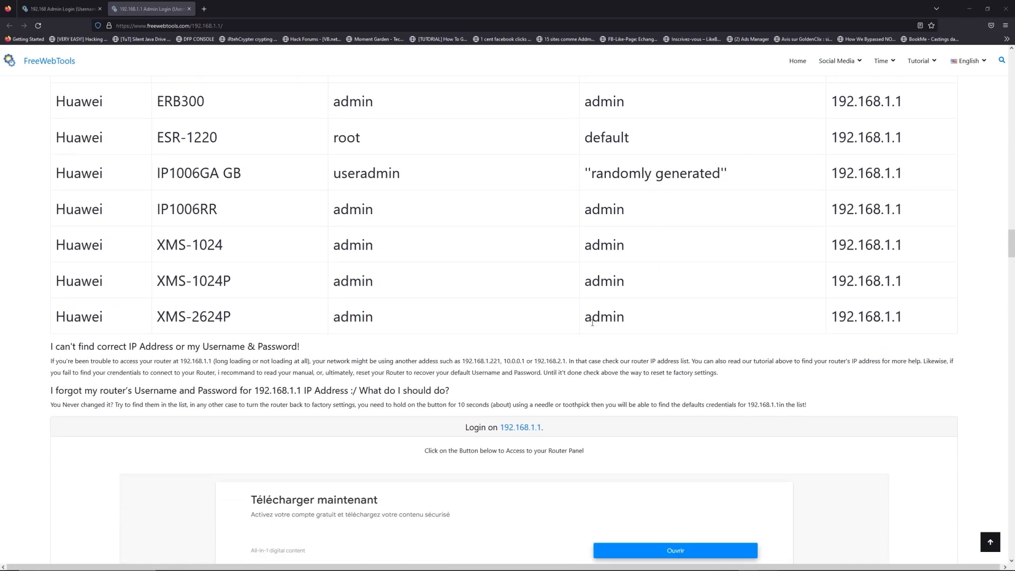
scroll("down", 3)
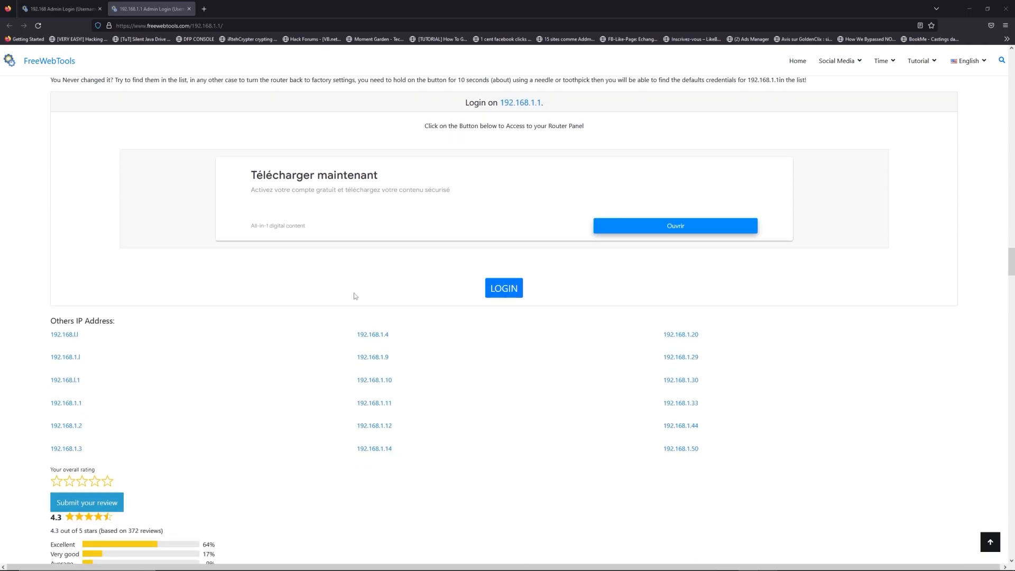
mouse_move(504, 288)
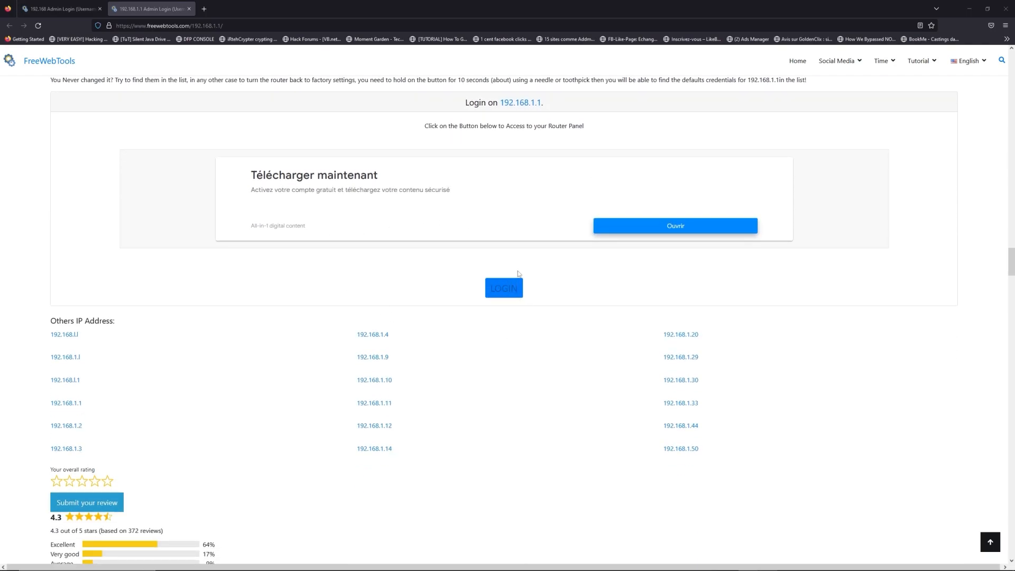
left_click(504, 287)
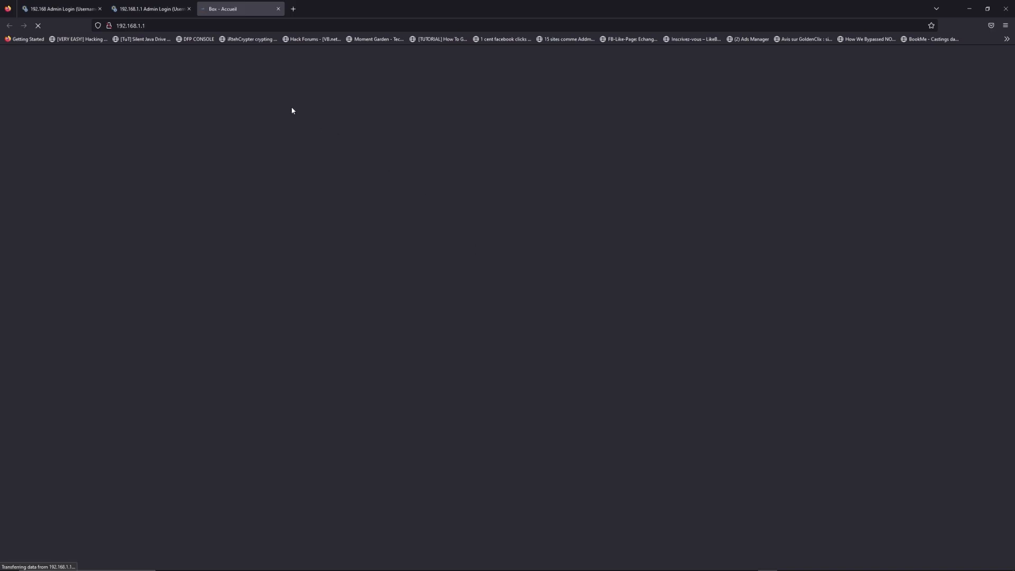